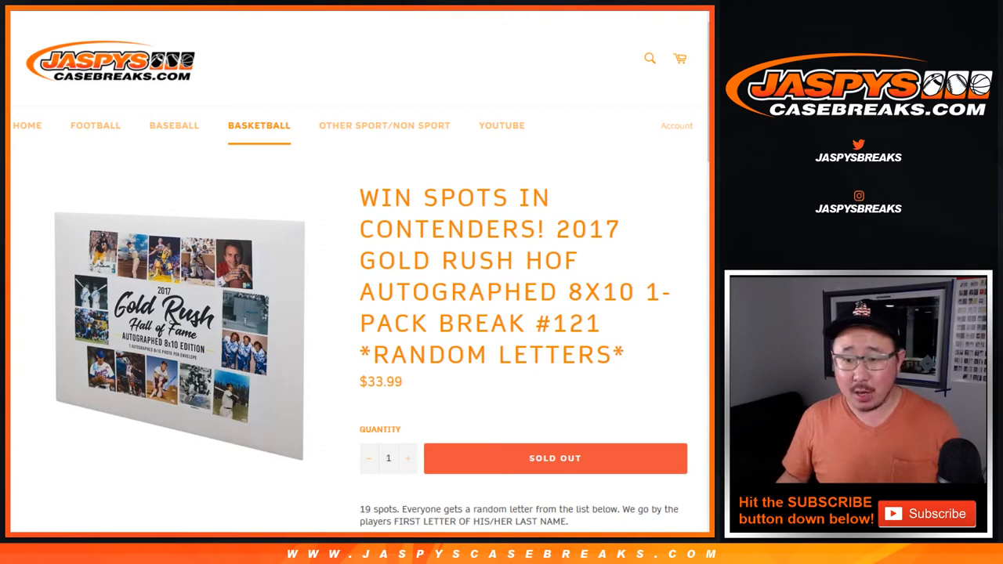
- Randomize the 19 buyer names five times, then select the final shuffled order
scroll("down", 3)
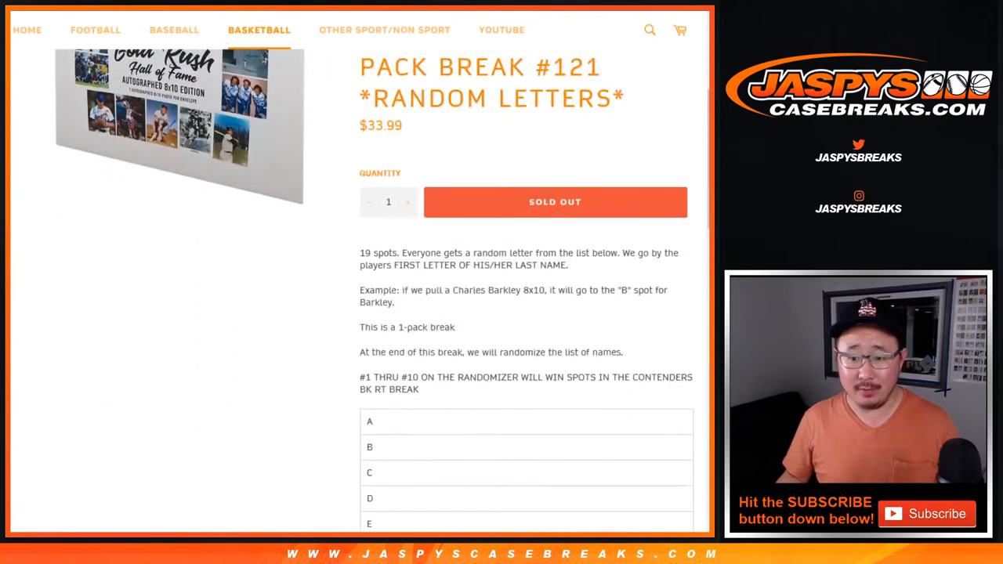
scroll("down", 3)
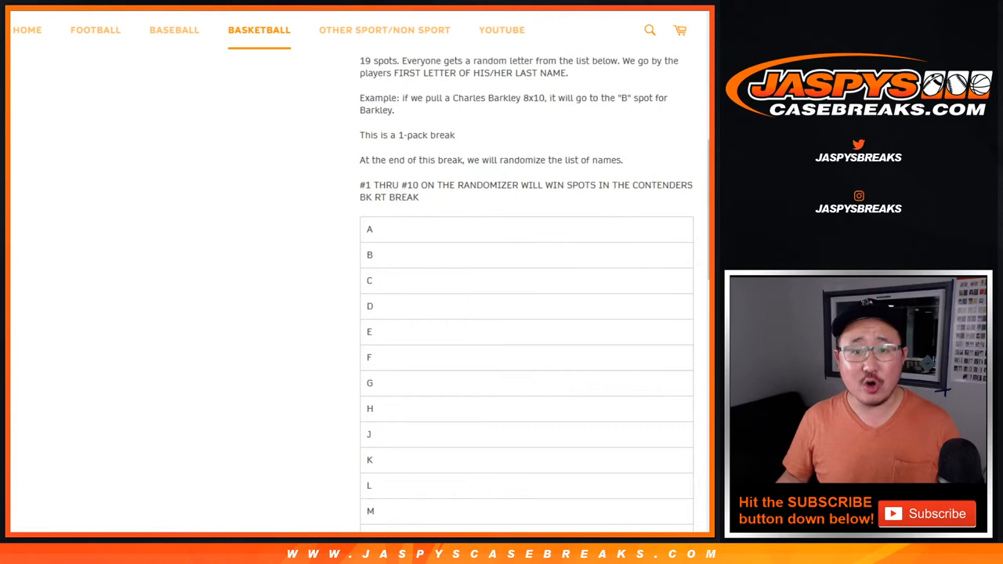
scroll("down", 3)
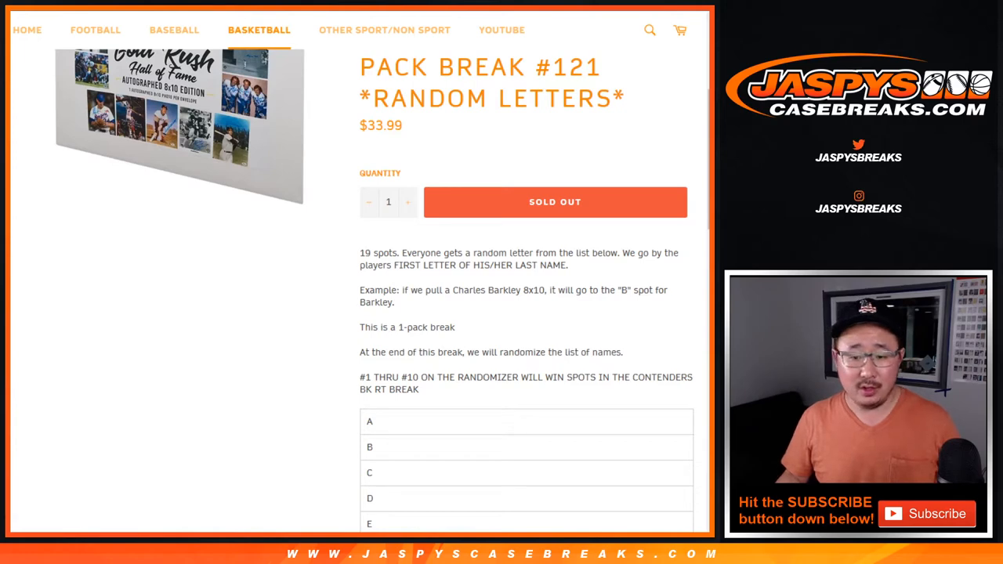
left_click_drag(360, 377, 418, 377)
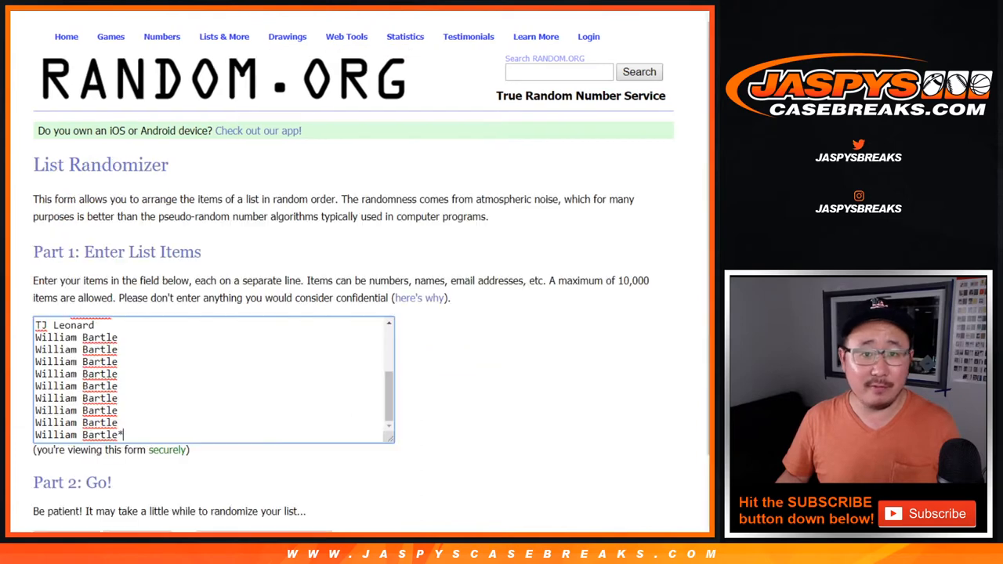
scroll("down", 3)
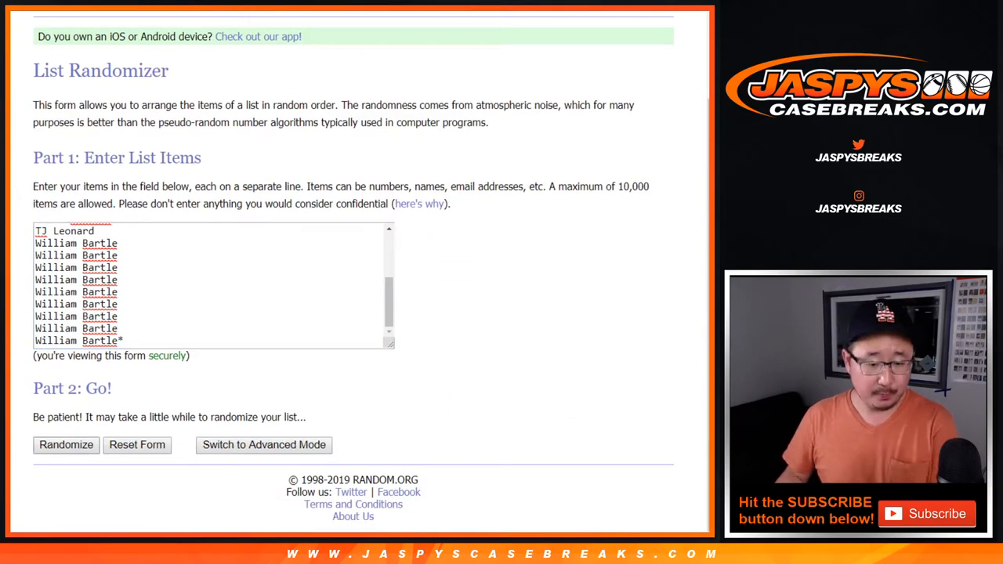
left_click(66, 445)
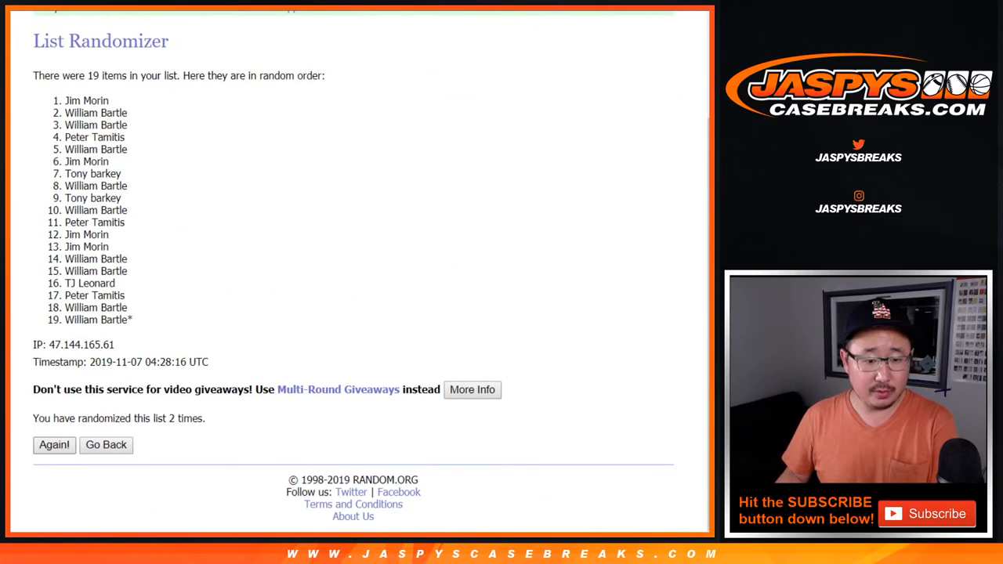
left_click(53, 445)
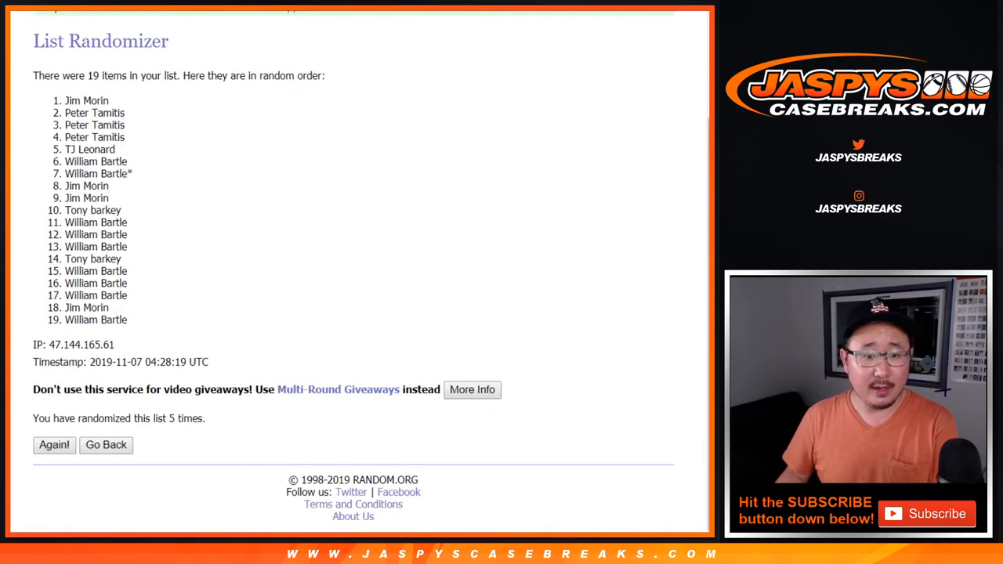
left_click_drag(86, 101, 96, 320)
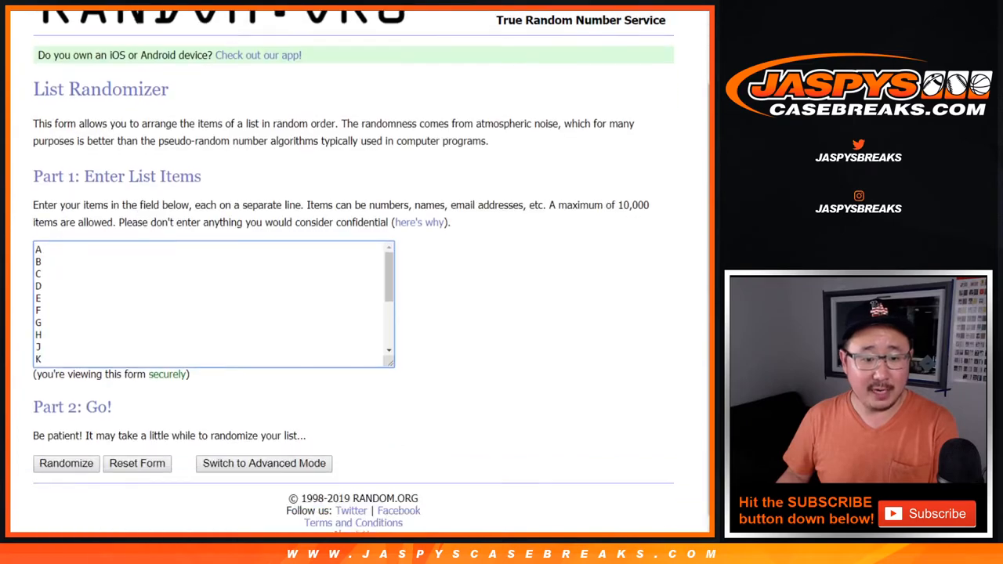
- Randomize the 19 break letters five times and select the shuffled letter list for copying
left_click(66, 464)
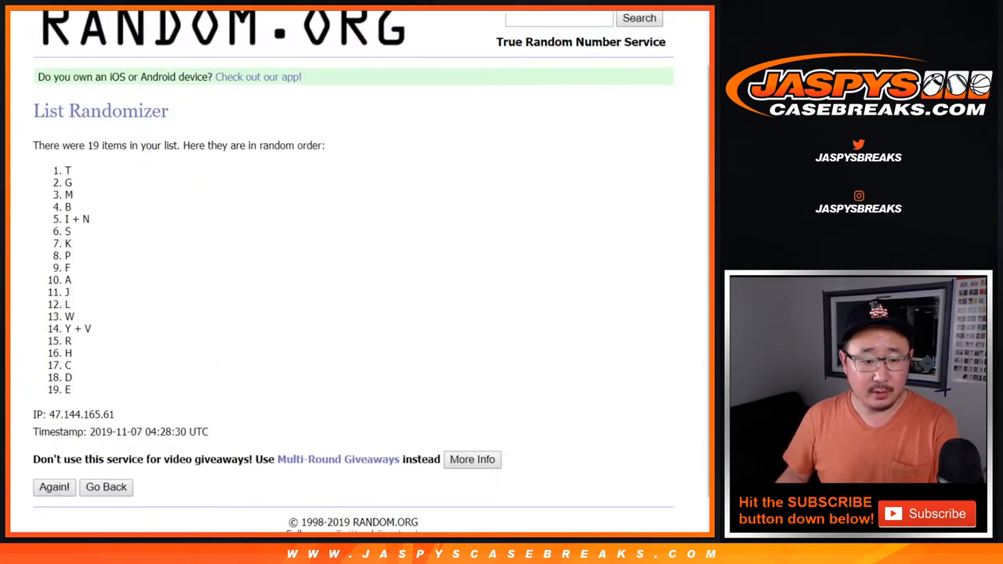
left_click(53, 487)
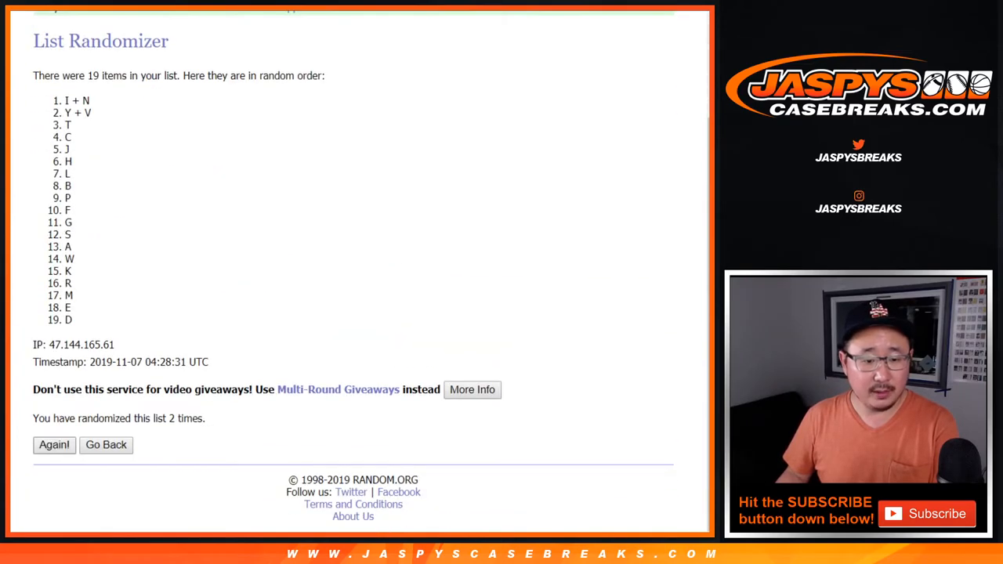
left_click(54, 445)
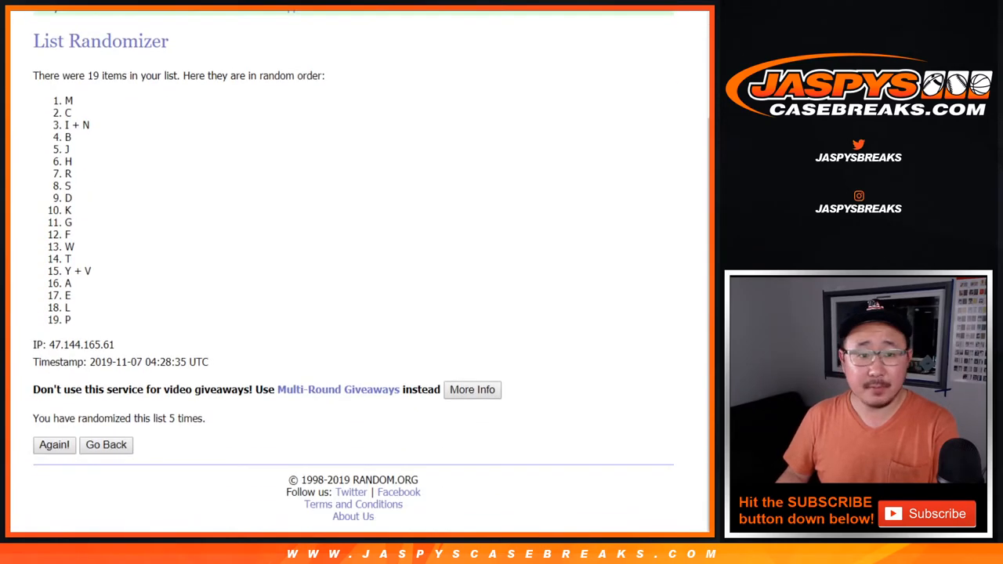
left_click_drag(67, 101, 79, 345)
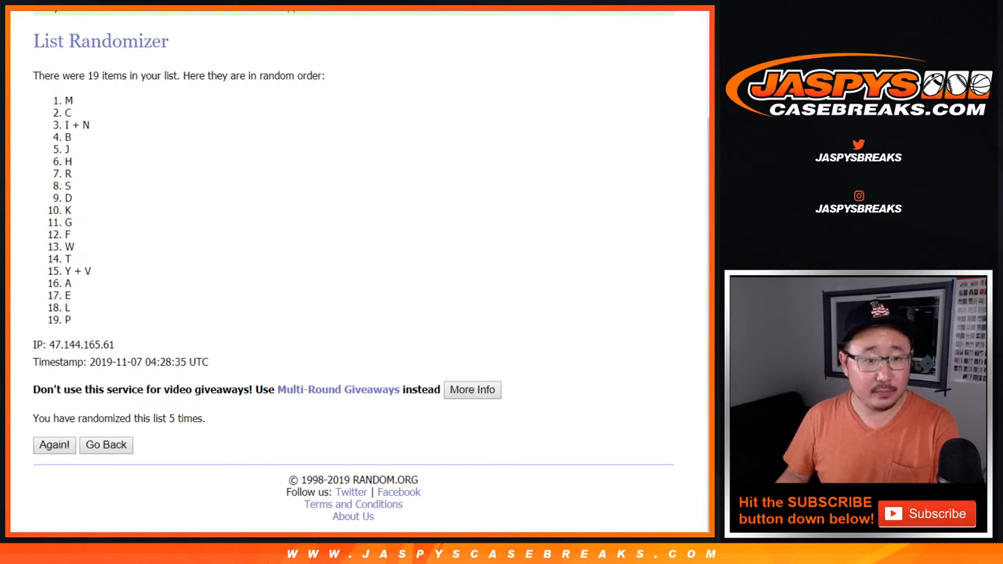
left_click_drag(67, 101, 71, 320)
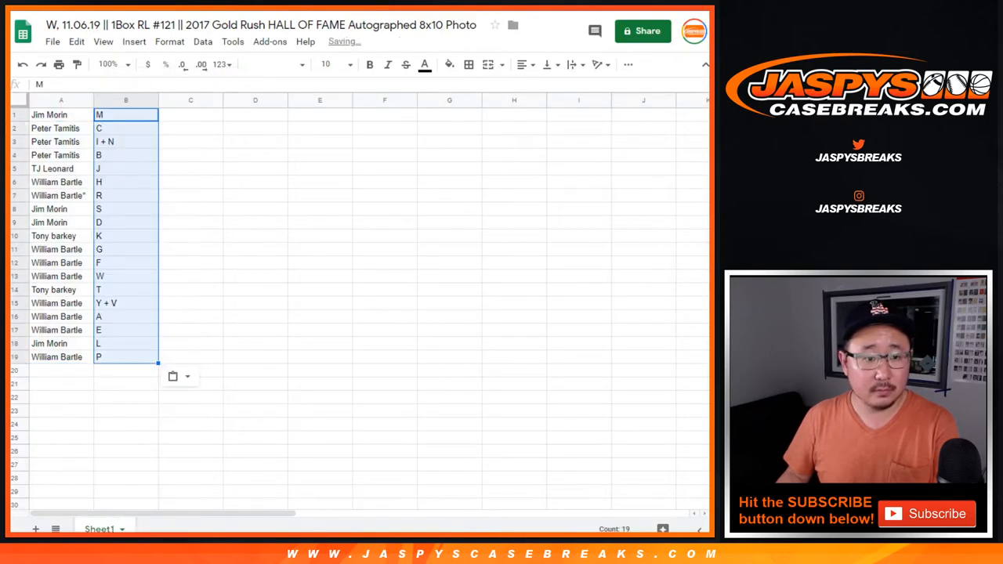
- Enlarge the sheet to font size 16, review name–letter rows, and sort by column B A→Z
left_click(347, 64)
type("16")
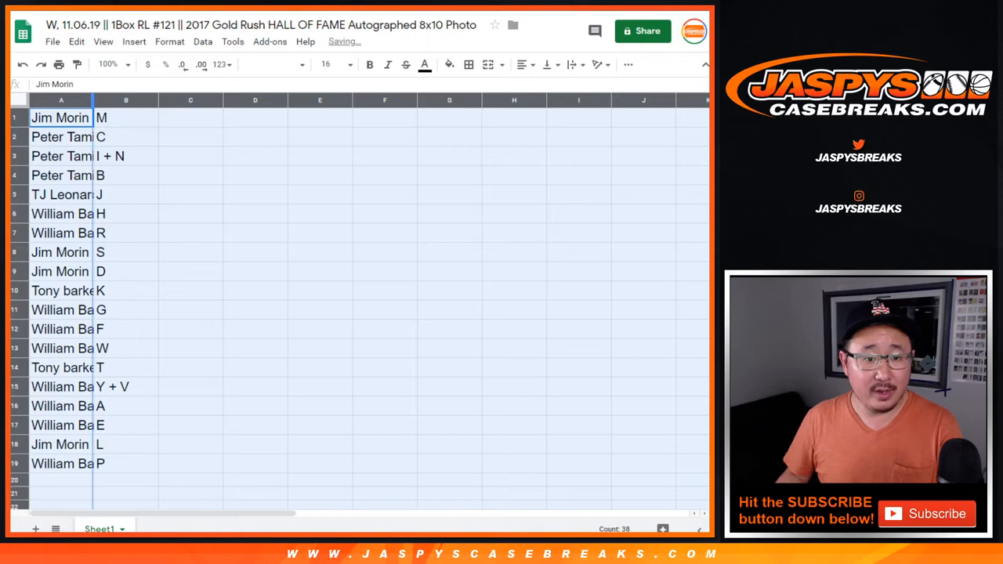
left_click(70, 136)
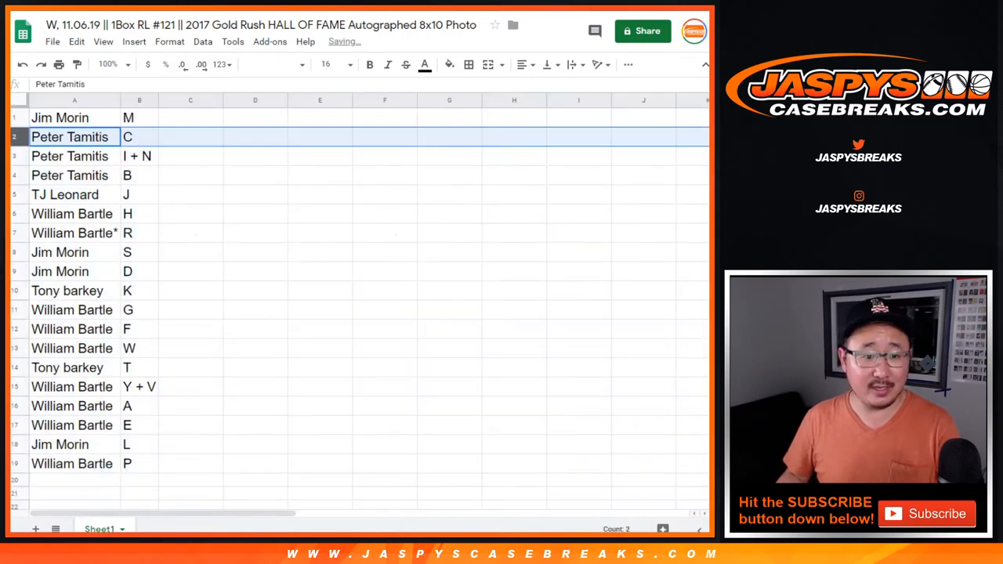
left_click(69, 175)
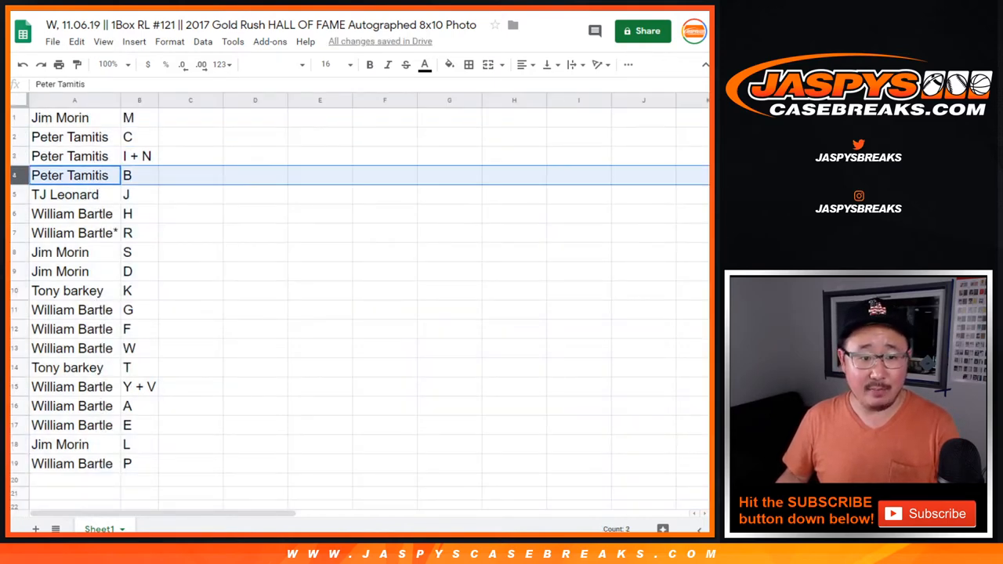
left_click(73, 233)
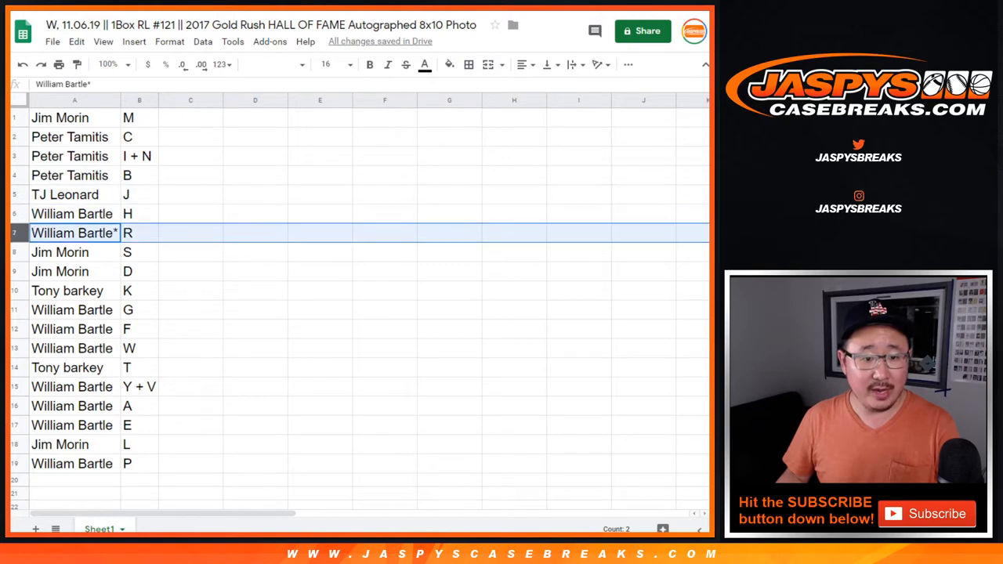
left_click(67, 290)
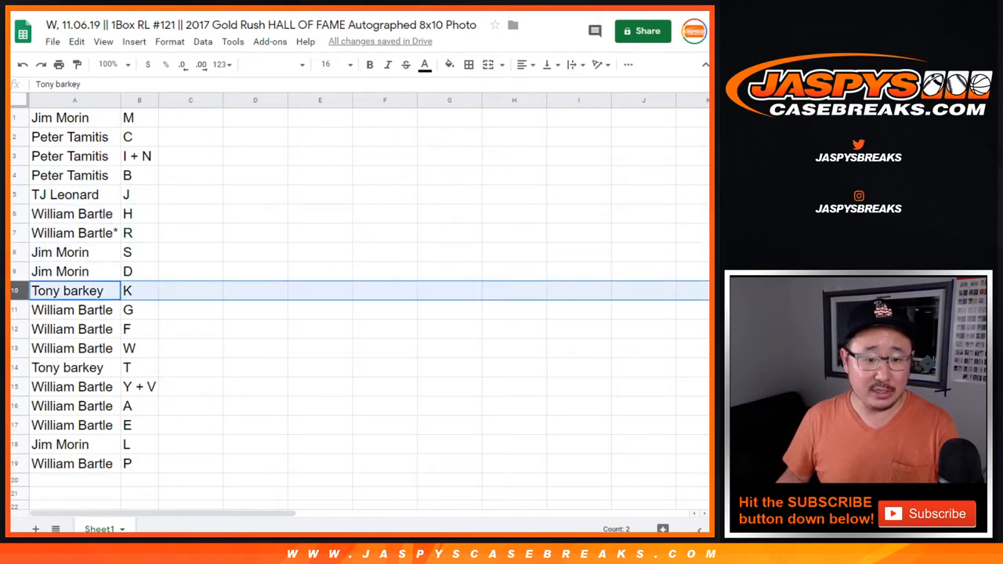
left_click(72, 329)
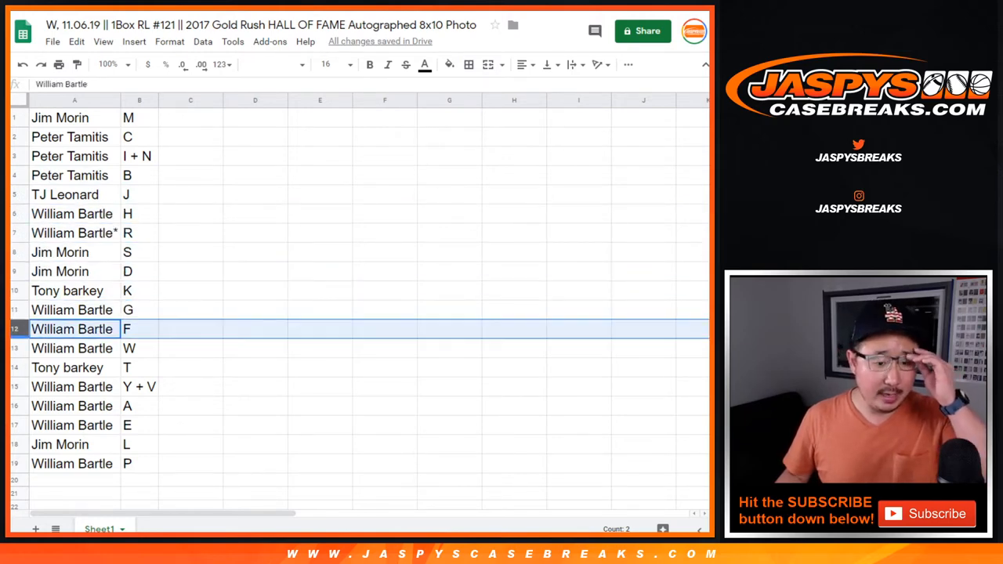
left_click(67, 368)
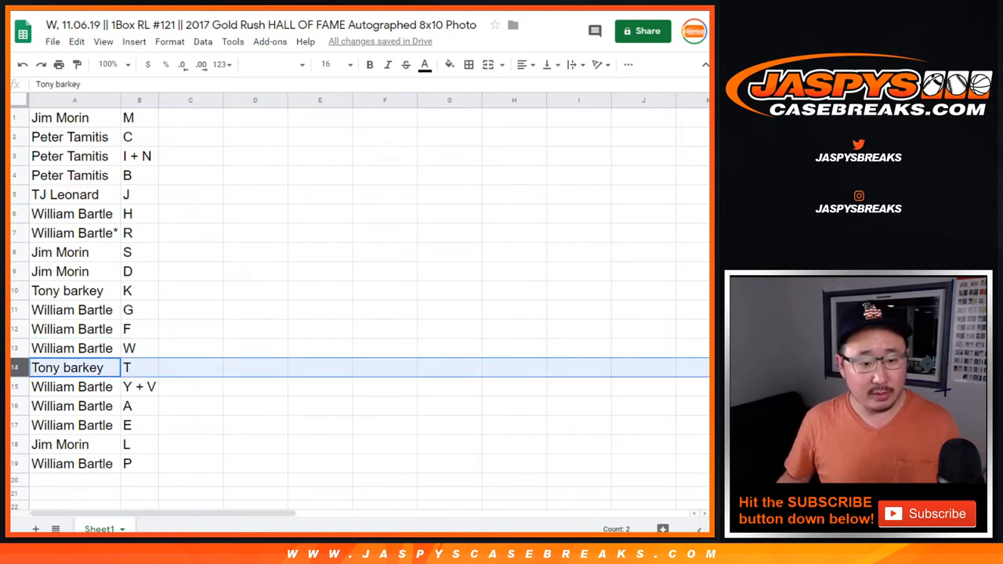
left_click(71, 407)
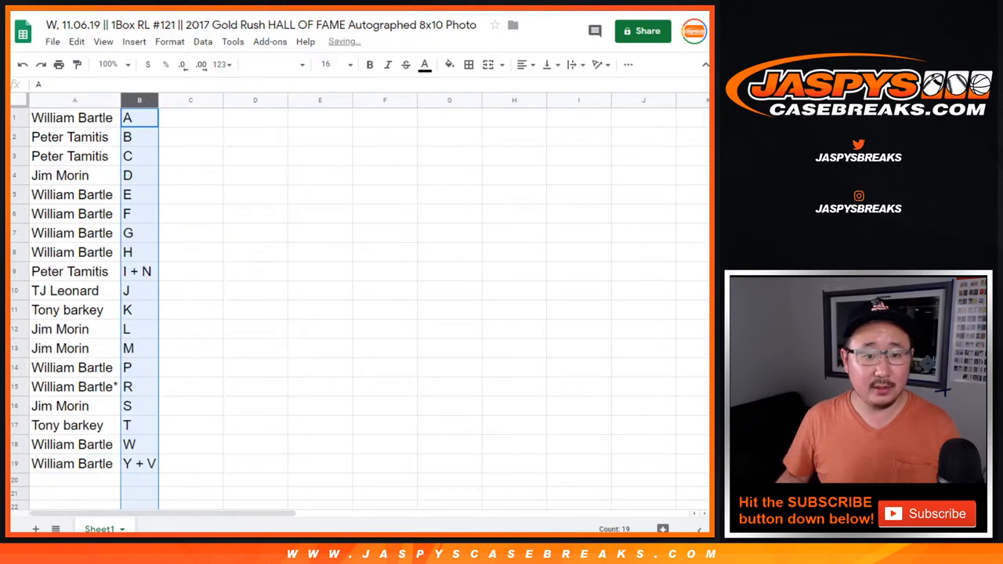
left_click(469, 64)
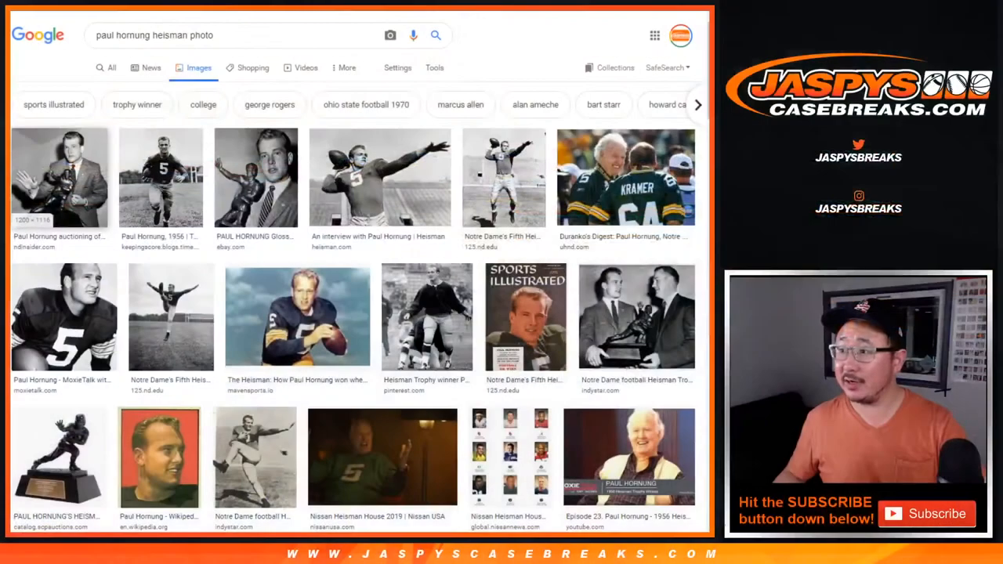
left_click(59, 182)
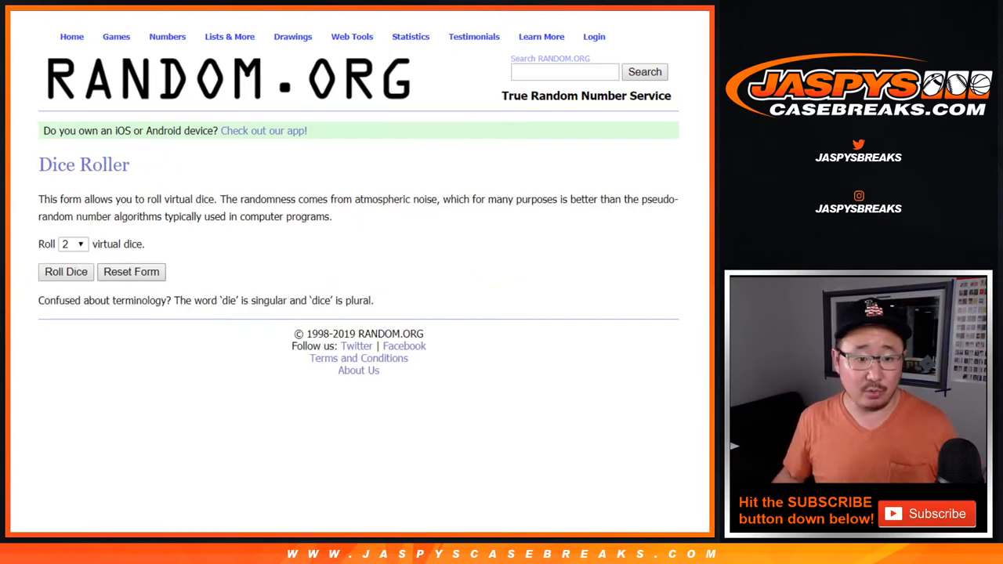
- Return to the List Randomizer, shuffle the buyer names ten times, and highlight the first-place name
left_click(66, 272)
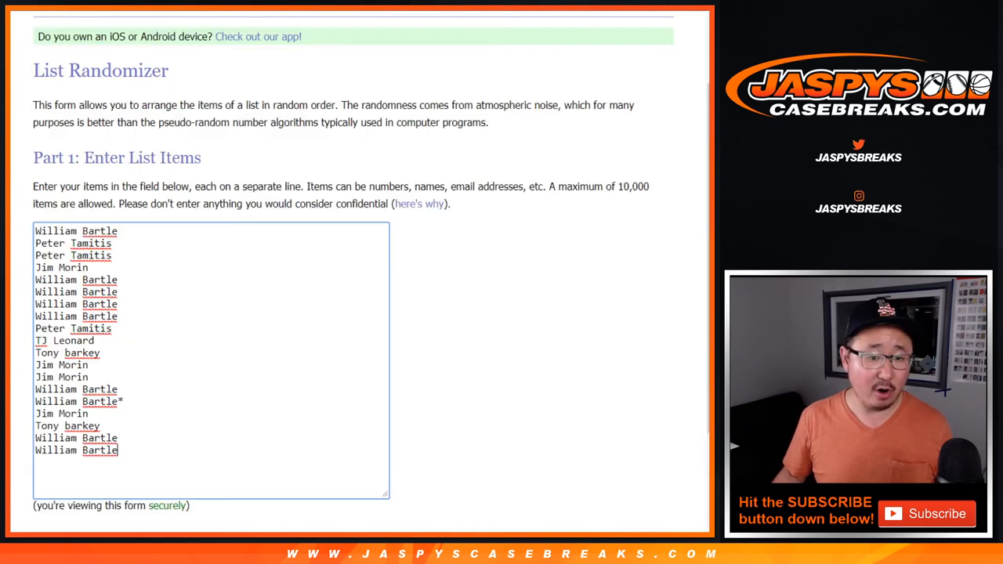
scroll("down", 3)
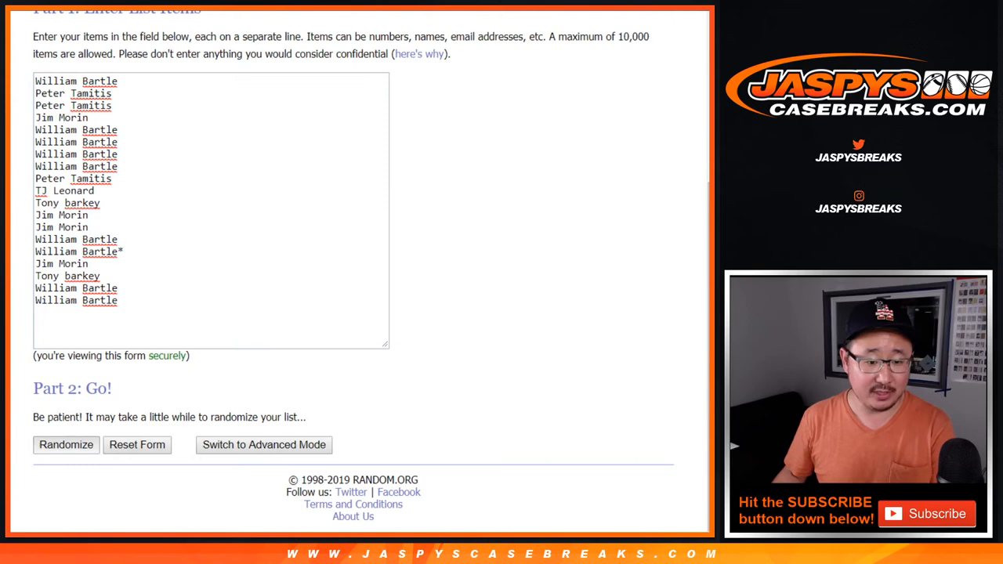
left_click(66, 445)
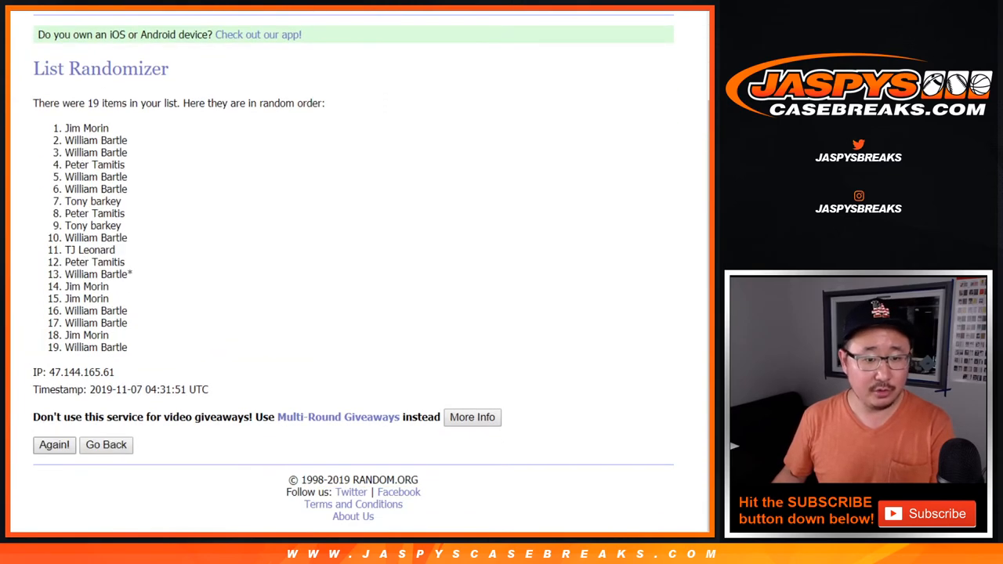
left_click(54, 445)
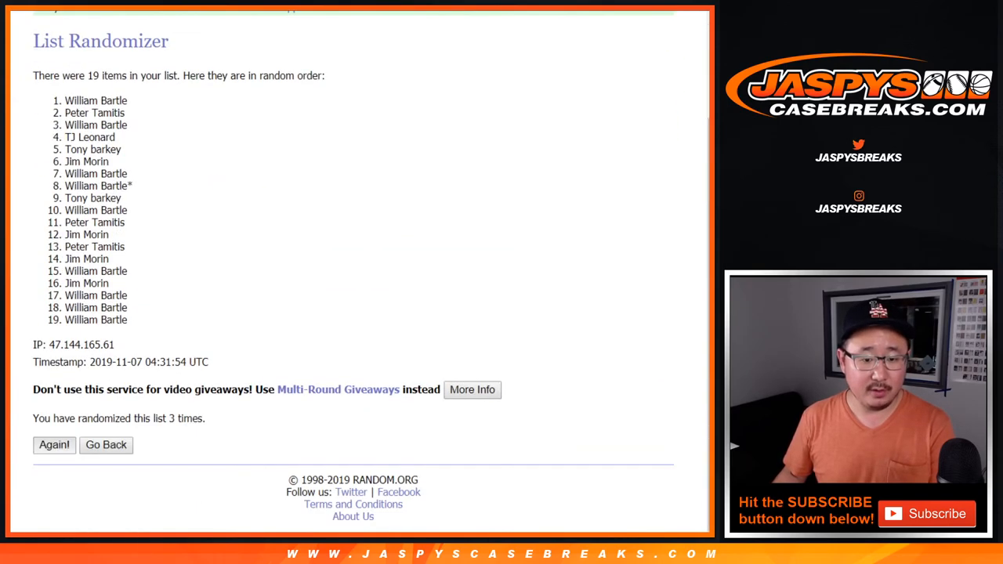
left_click(54, 445)
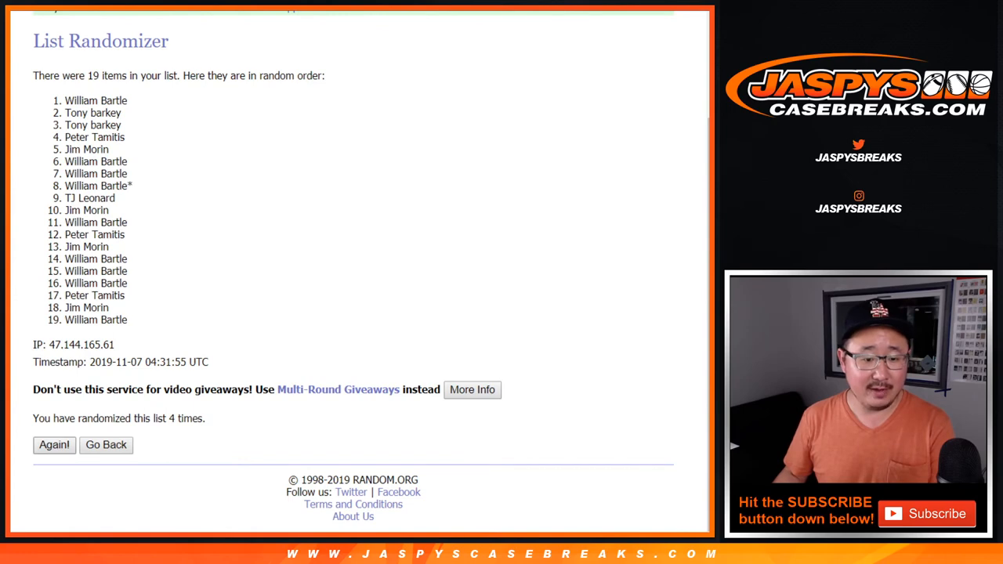
left_click(54, 445)
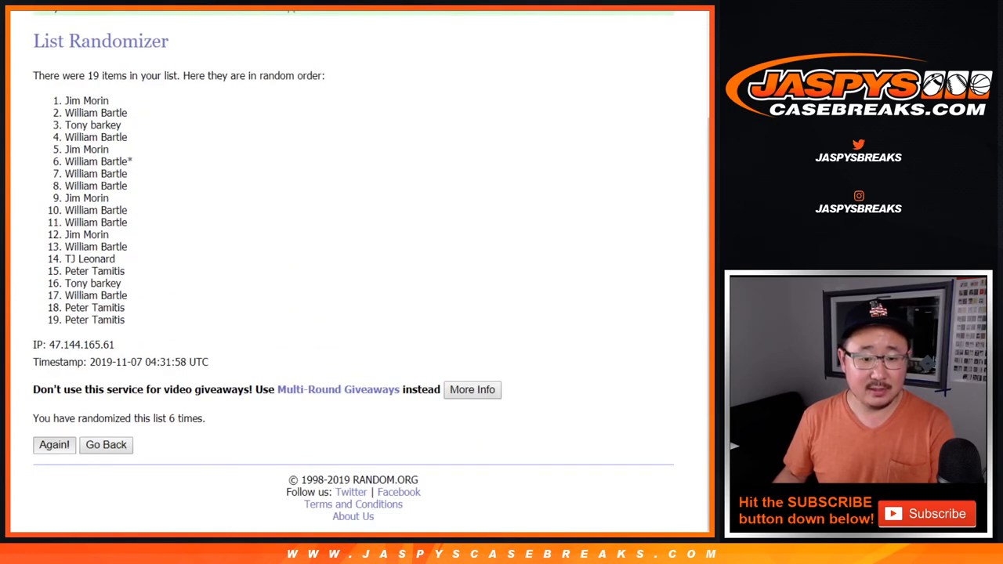
left_click(53, 445)
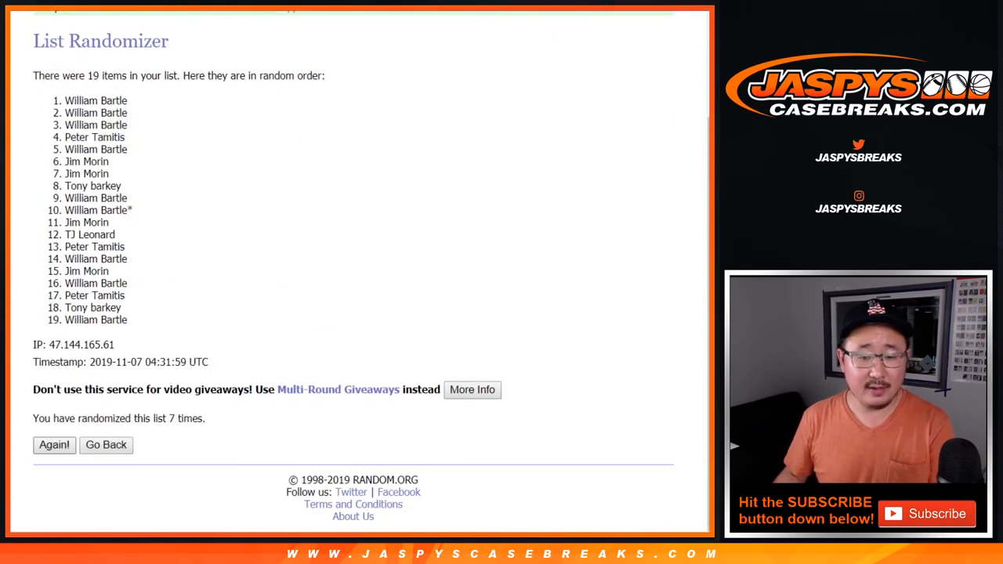
left_click(54, 445)
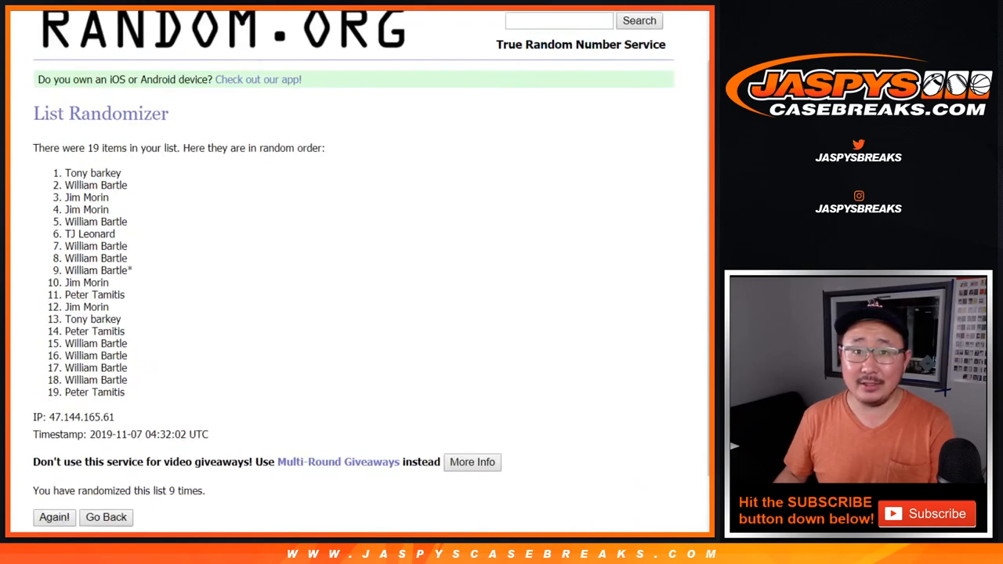
left_click(52, 517)
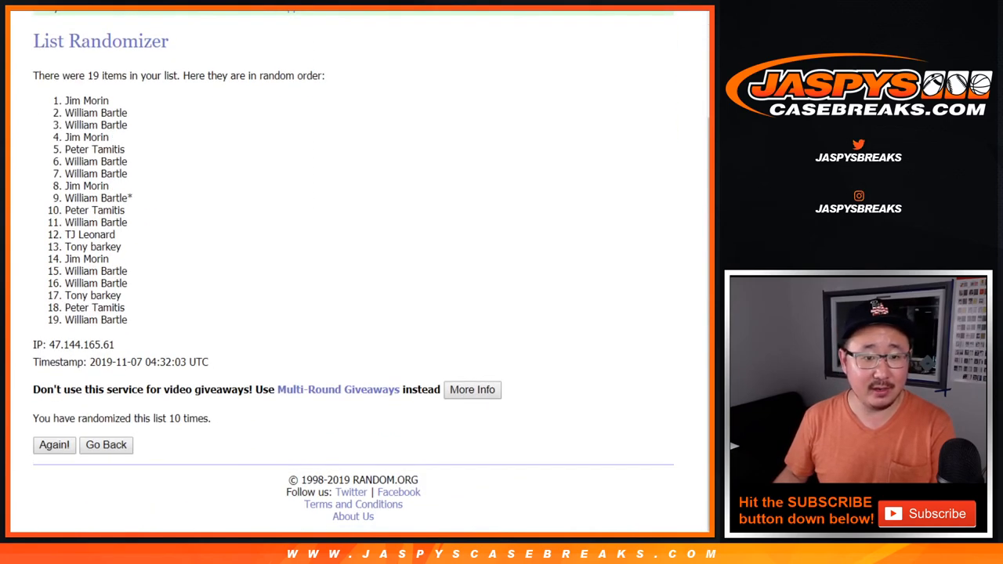
left_click_drag(66, 100, 87, 113)
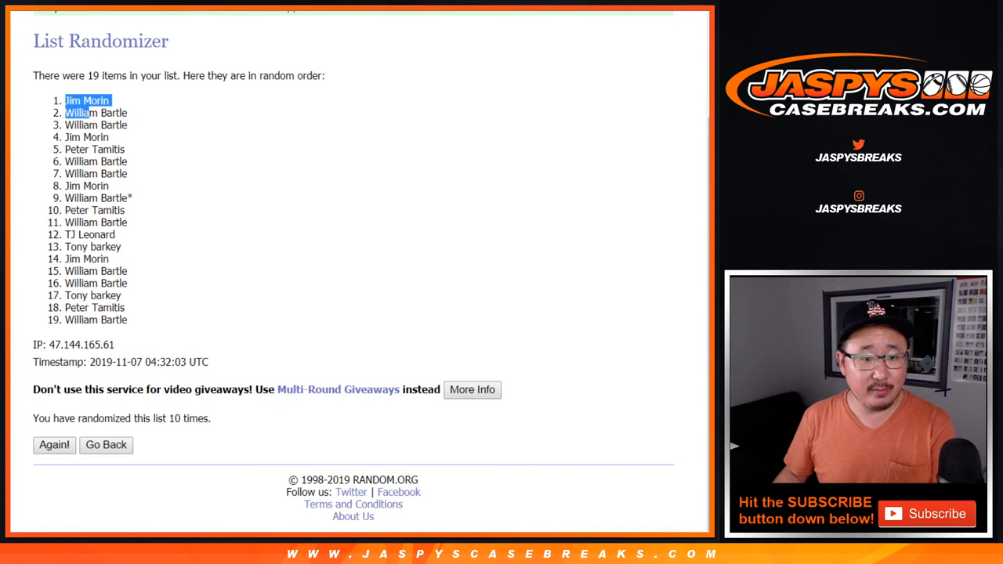
left_click_drag(87, 100, 96, 162)
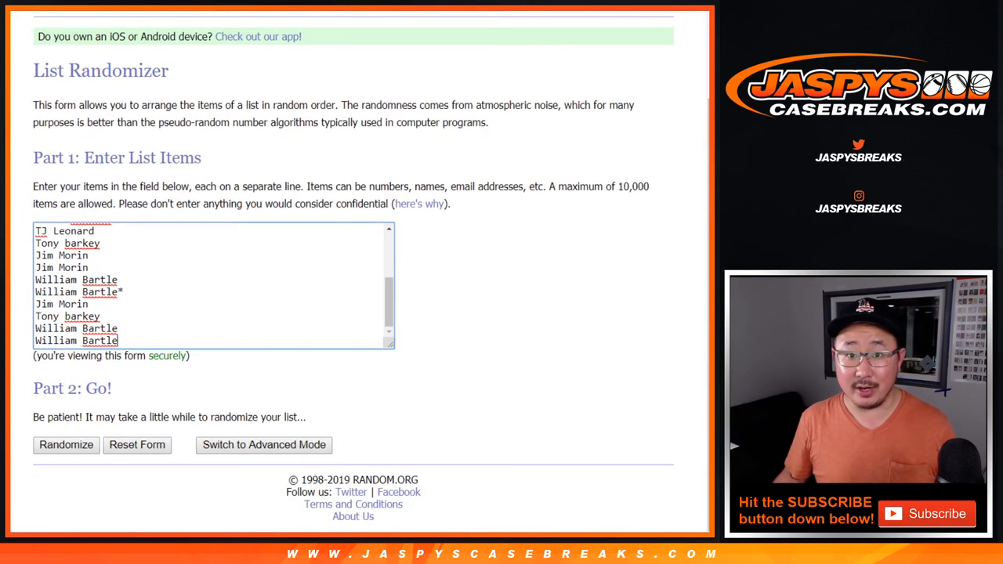
left_click(65, 446)
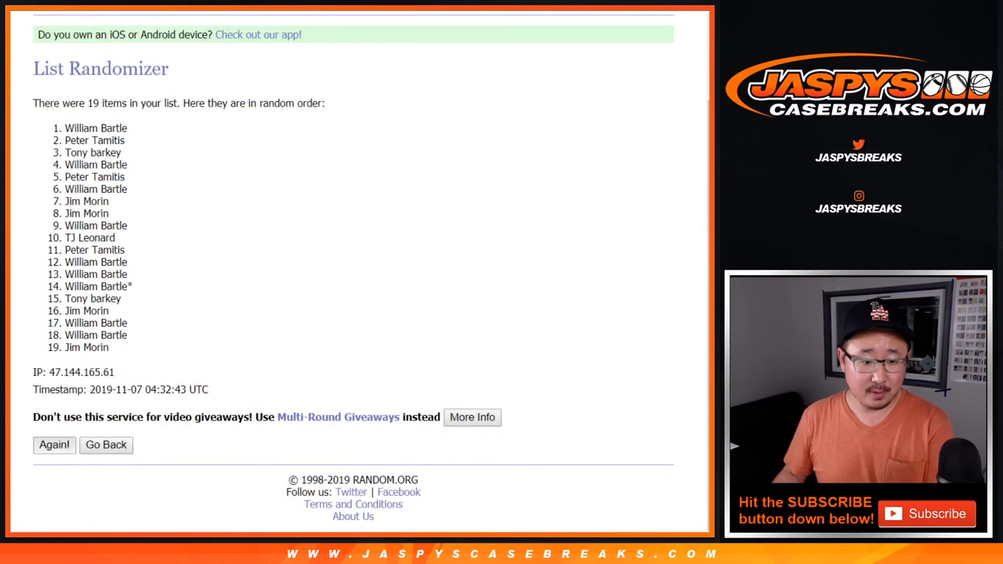
left_click(54, 445)
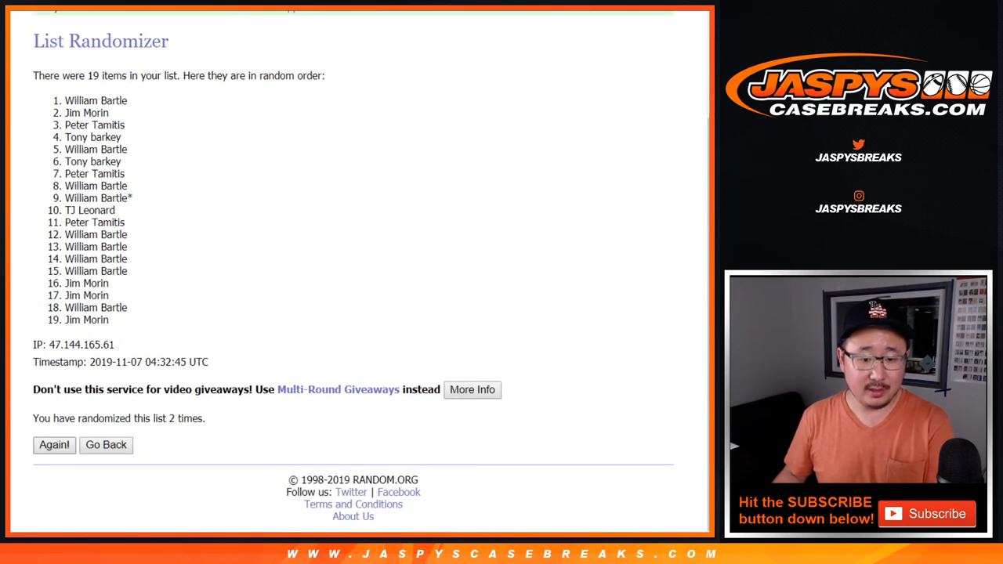
left_click(53, 446)
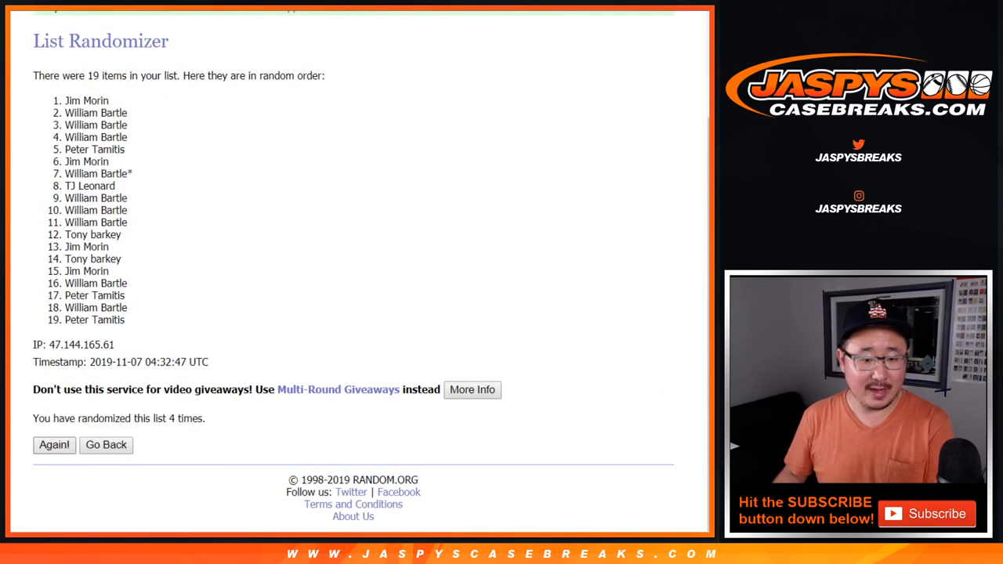
left_click(53, 445)
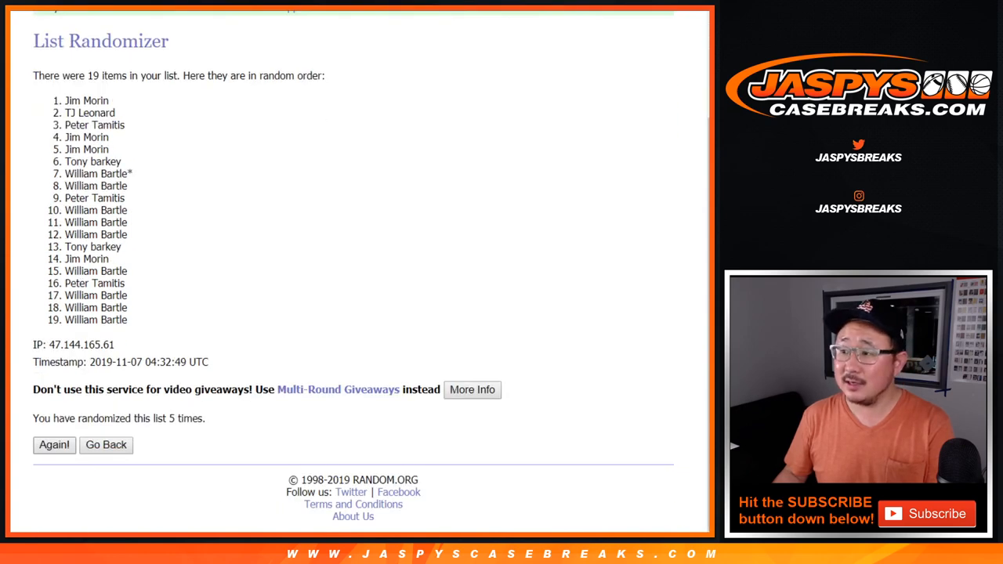
left_click(53, 445)
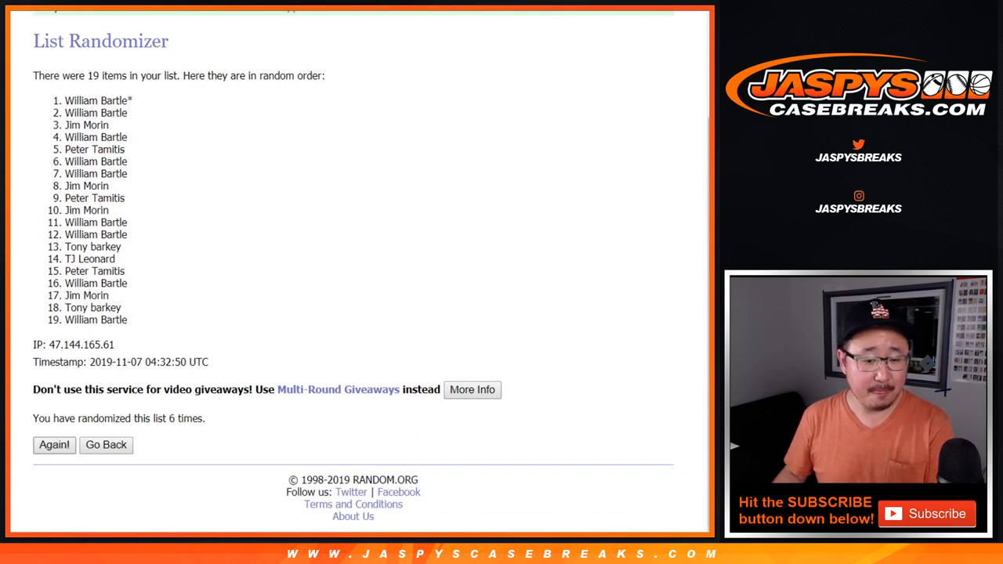
left_click(53, 445)
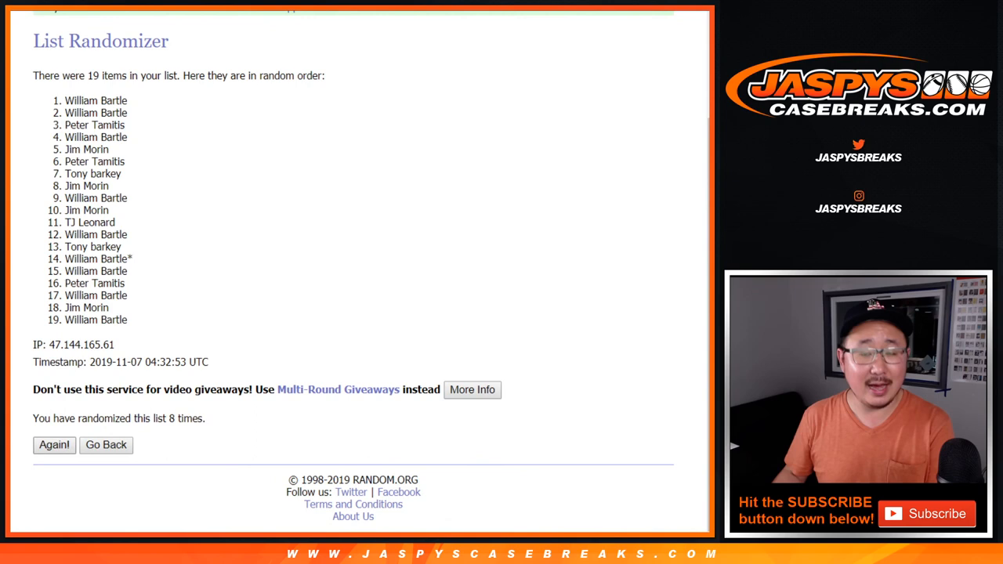
left_click(53, 445)
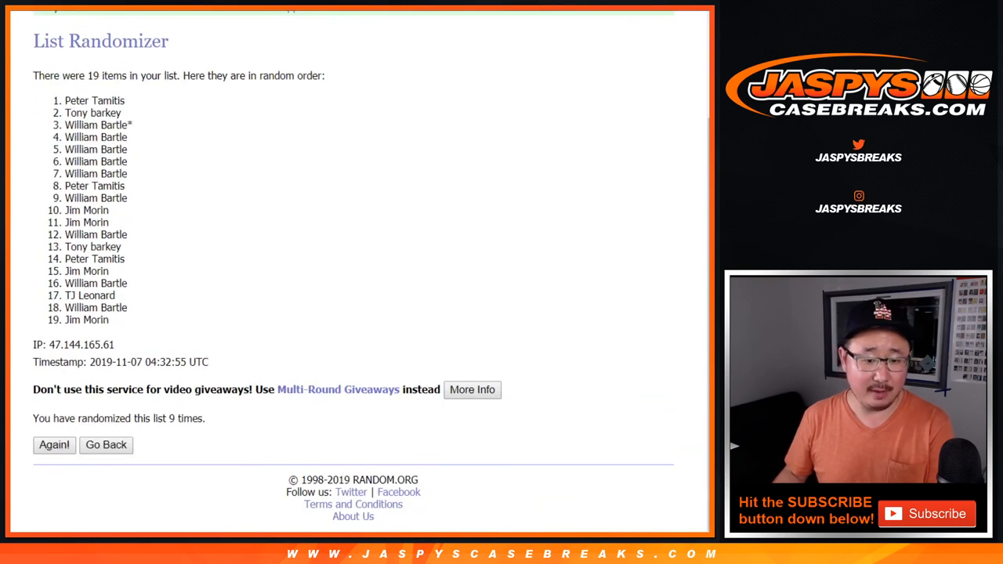
left_click(53, 445)
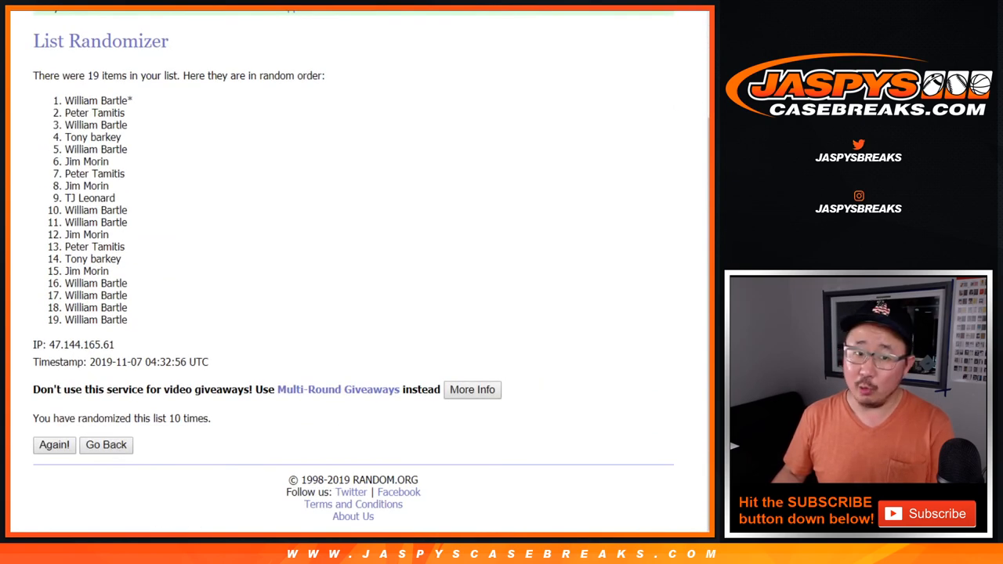